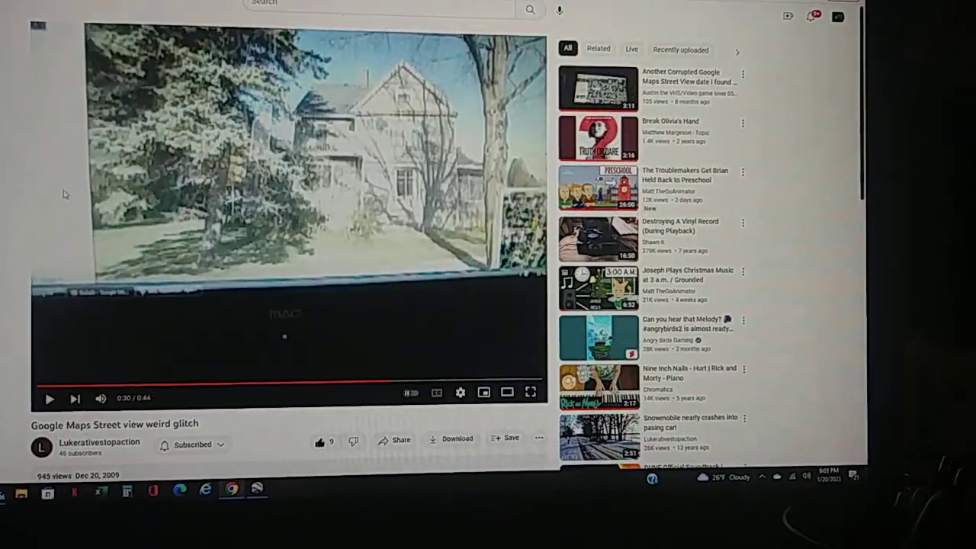
Scroll the glitch video page down to viewer comments about Appleton and other locations
{"action": "scroll", "scroll_direction": "down", "scroll_amount": 3}
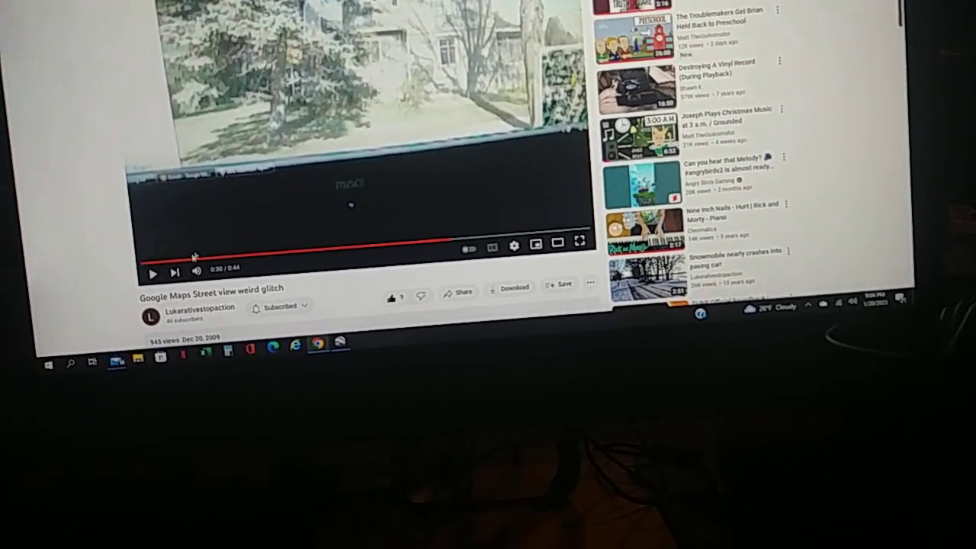
{"action": "scroll", "scroll_direction": "down", "scroll_amount": 3}
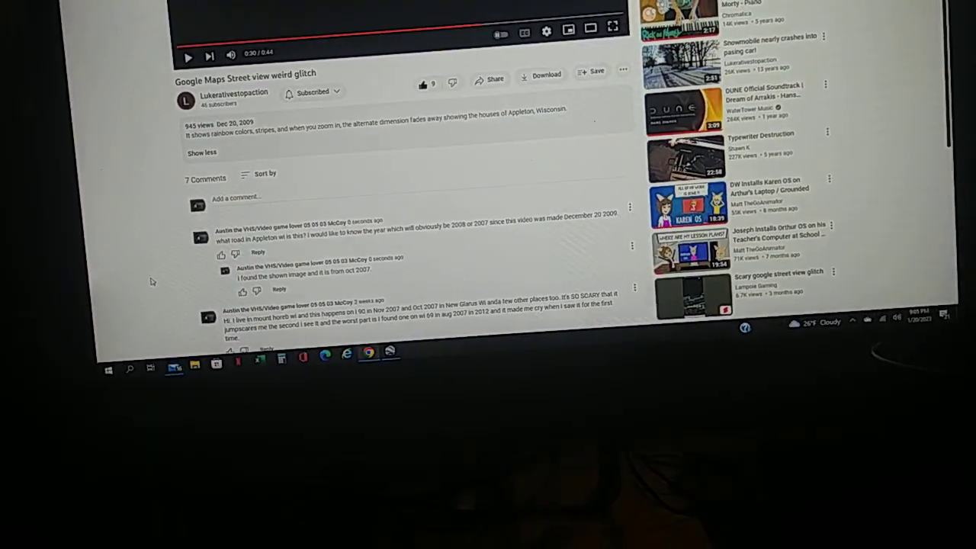
{"action": "scroll", "scroll_direction": "down", "scroll_amount": 3}
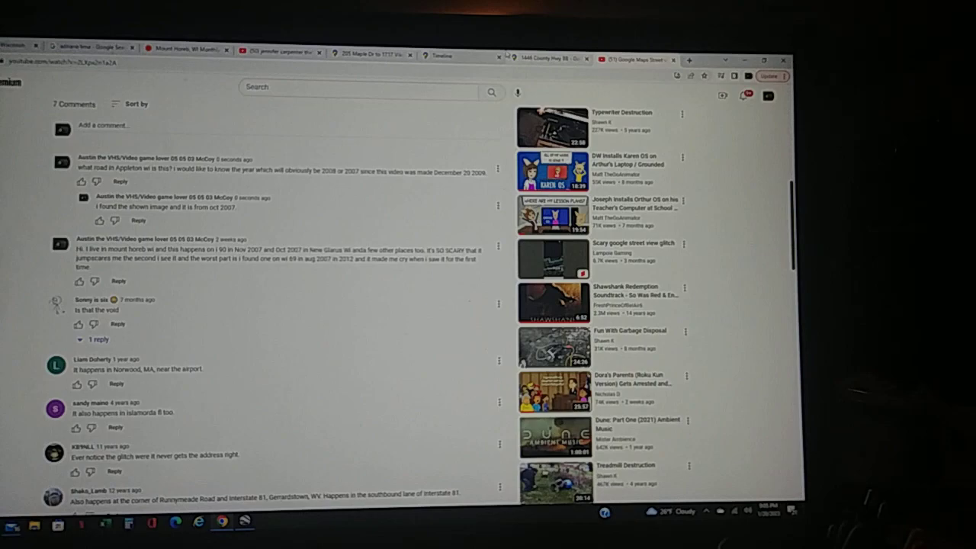
Scroll further through comments reporting the glitch near Bunnymeade Road and Interstate 81
{"action": "scroll", "scroll_direction": "down", "scroll_amount": 3}
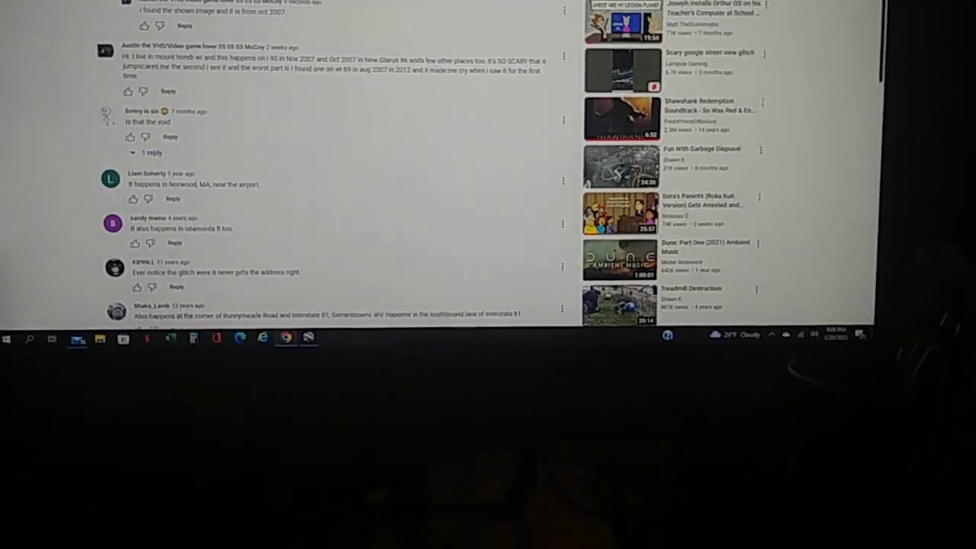
{"action": "scroll", "scroll_direction": "down", "scroll_amount": 3}
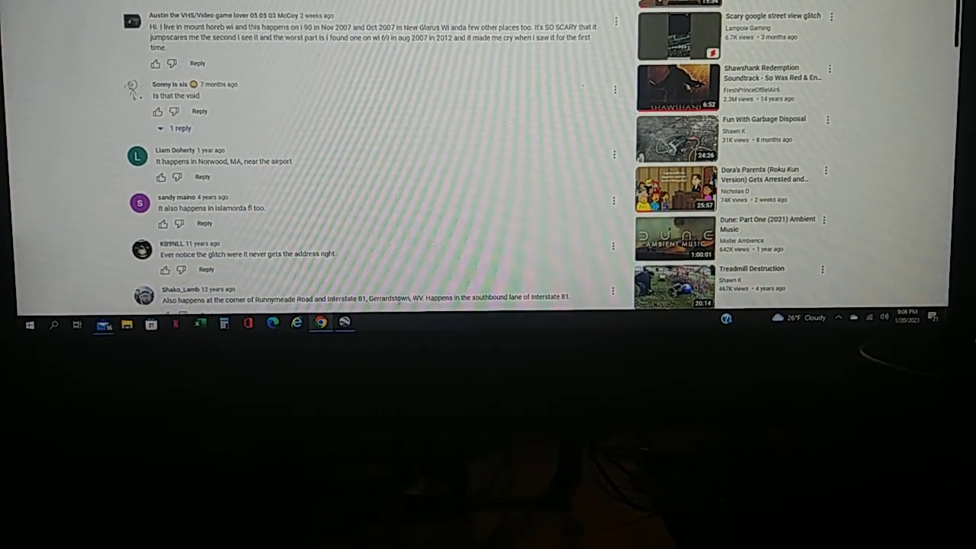
Enter Street View on I-81 near Bunker Hill, WV, showing November 2022 imagery
{"action": "scroll", "scroll_direction": "down", "scroll_amount": 3}
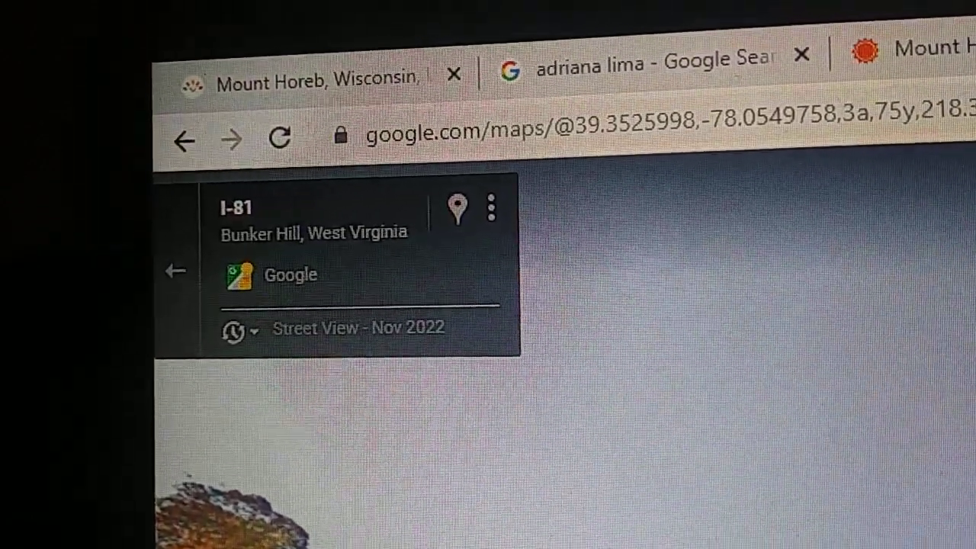
Show the Street View history timeline with the noisy Nov 2008 capture of I-81
{"action": "left_click", "coordinate": [238, 333]}
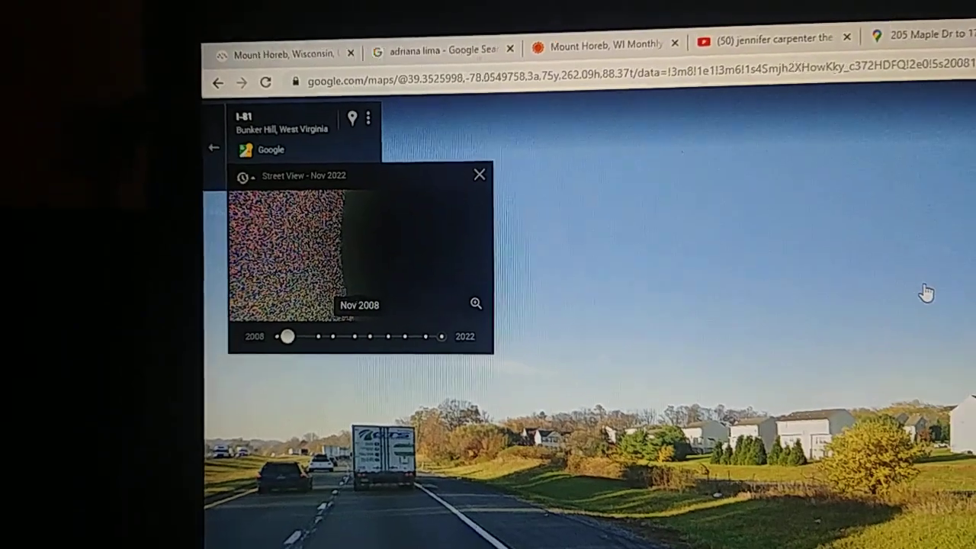